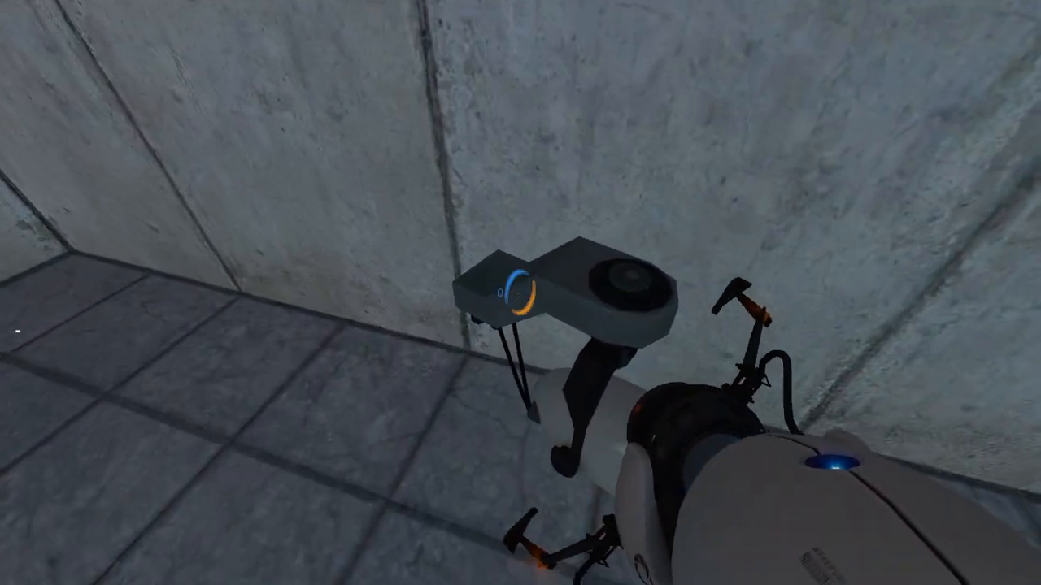
left_click(521, 292)
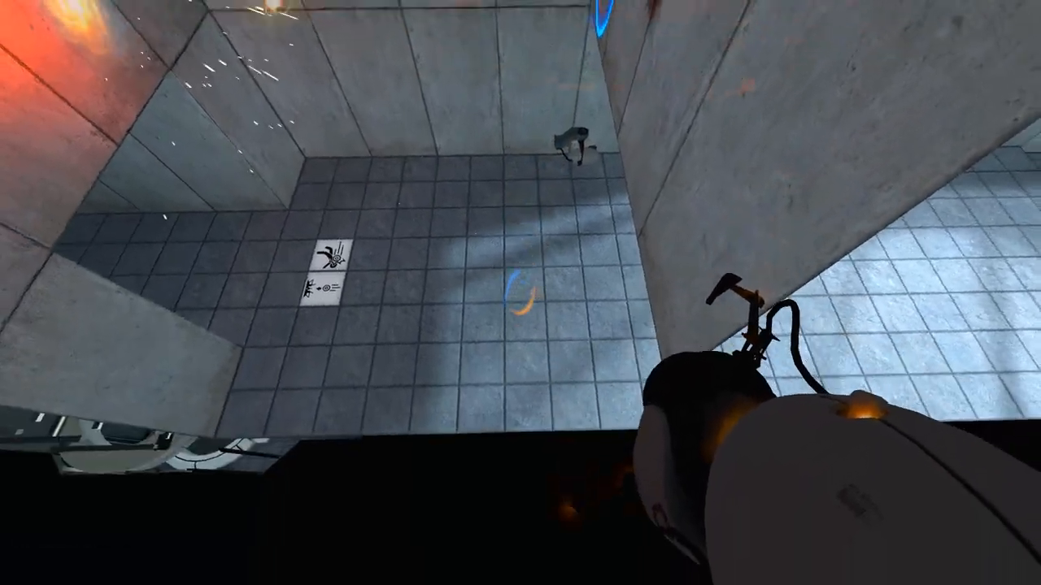
mouse_move(520, 293)
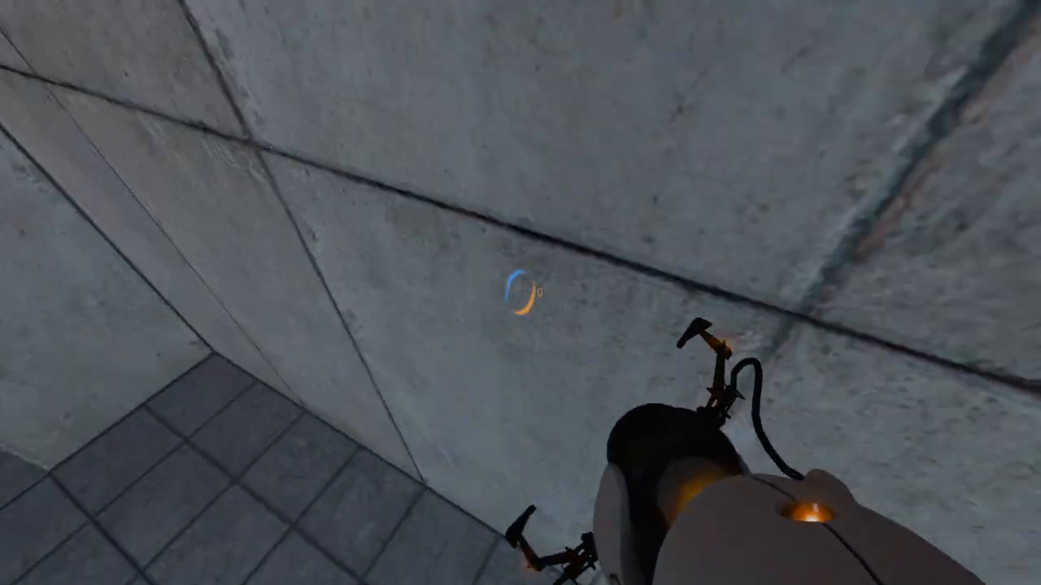